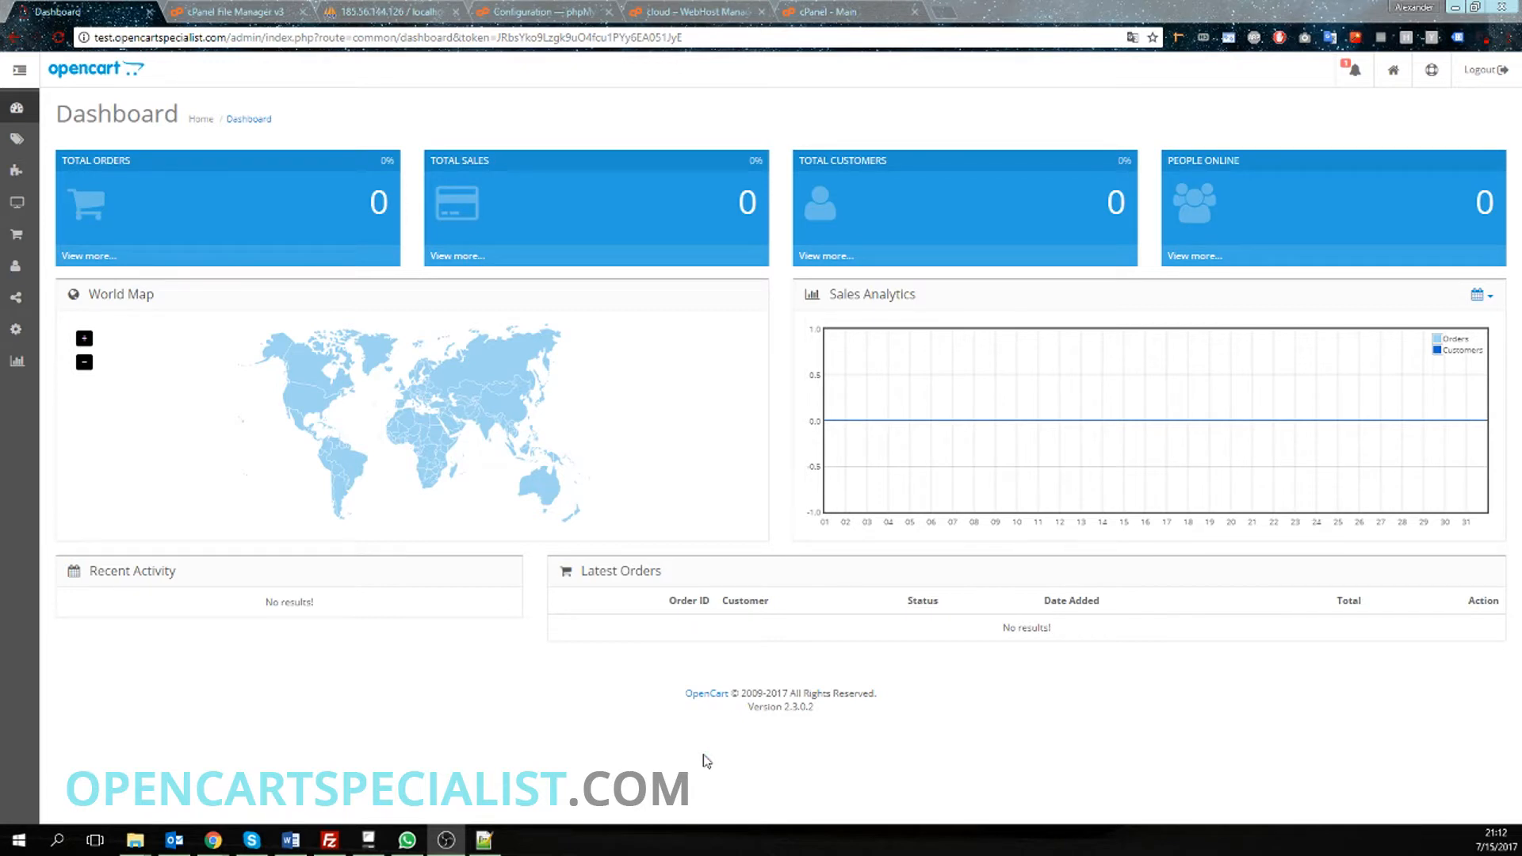
- Expand the admin System > Tools menu to reveal Backup / Restore
{"action": "left_click", "coordinate": [17, 330]}
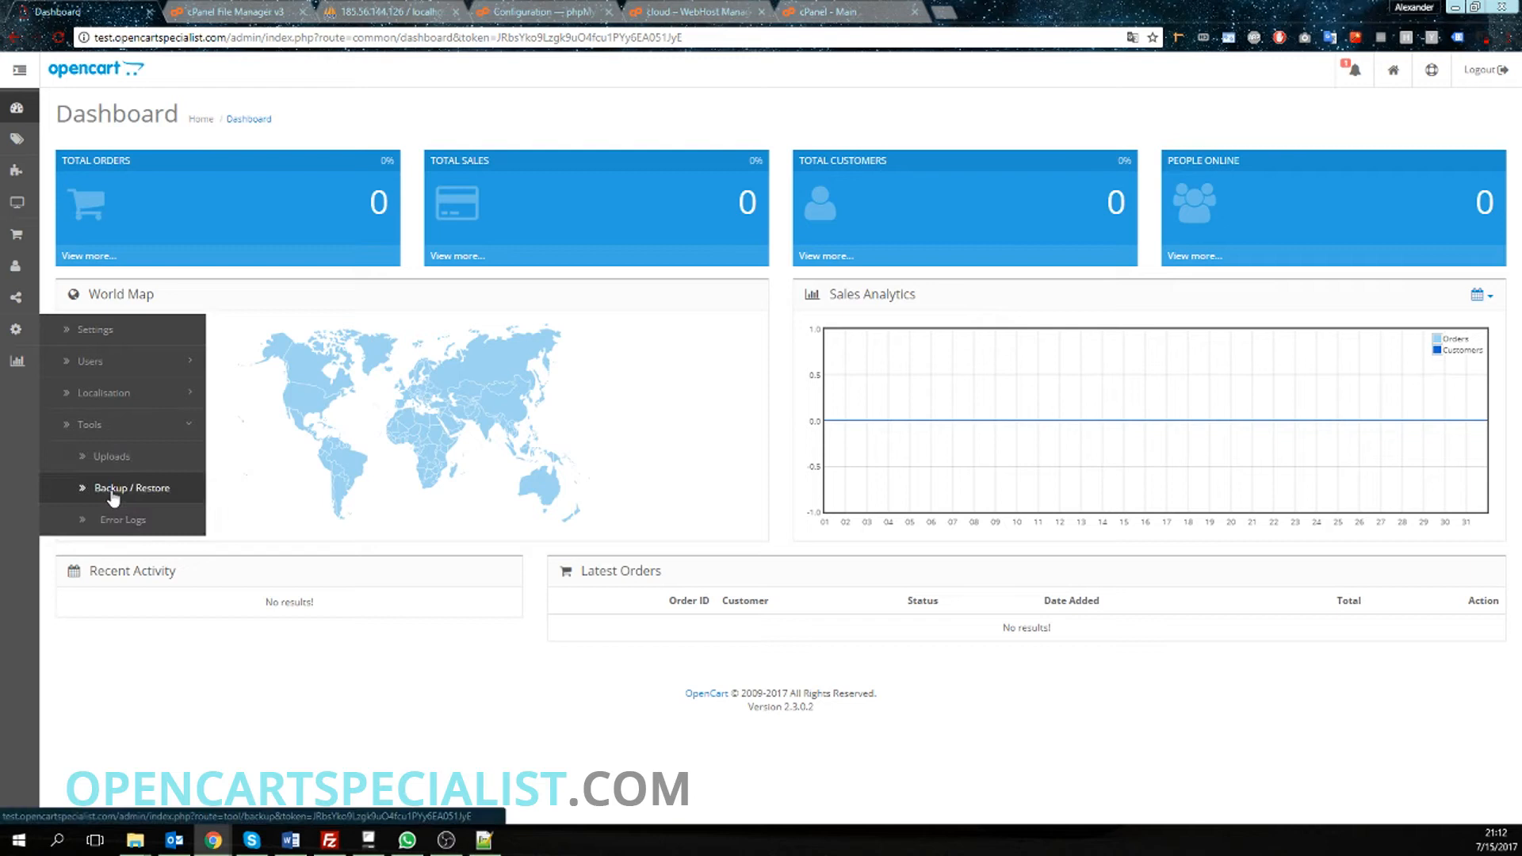
- Export all checked database tables from Backup & Restore as a downloaded SQL file
{"action": "left_click", "coordinate": [130, 487]}
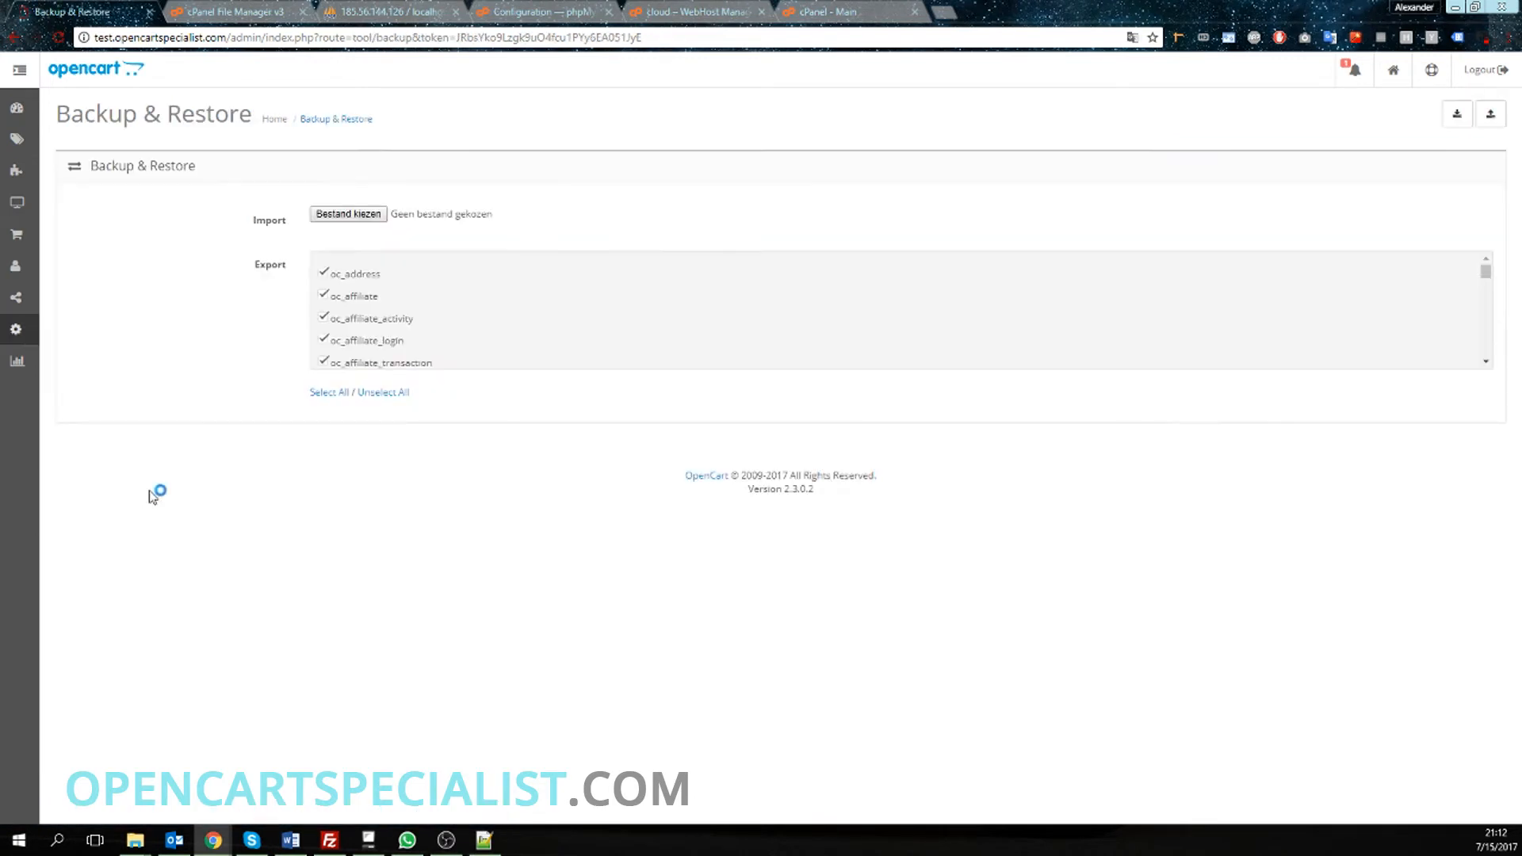
{"action": "scroll", "scroll_direction": "down", "scroll_amount": 3}
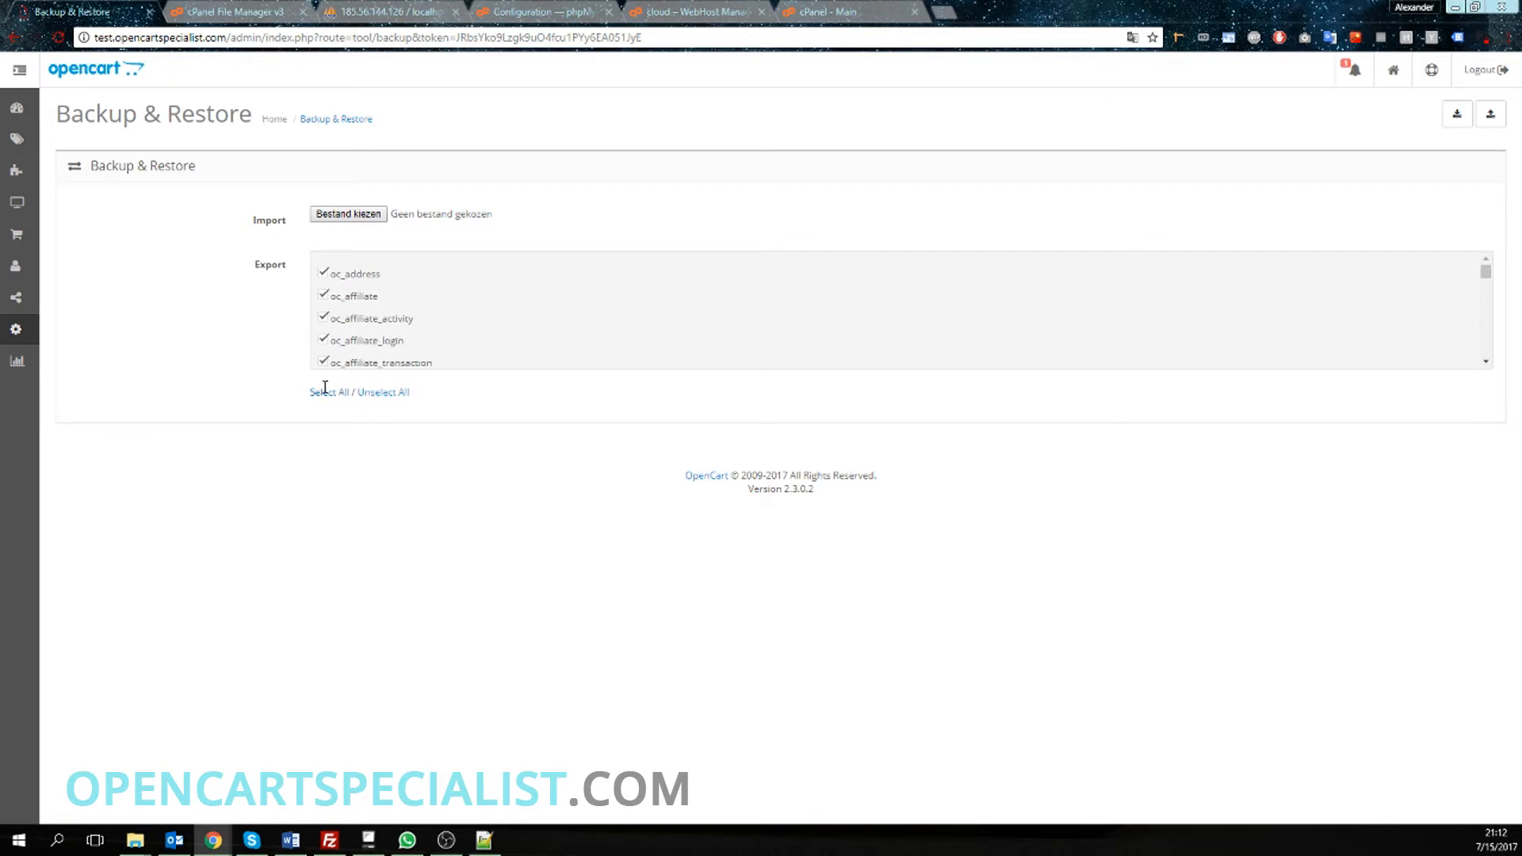
{"action": "mouse_move", "coordinate": [1452, 176]}
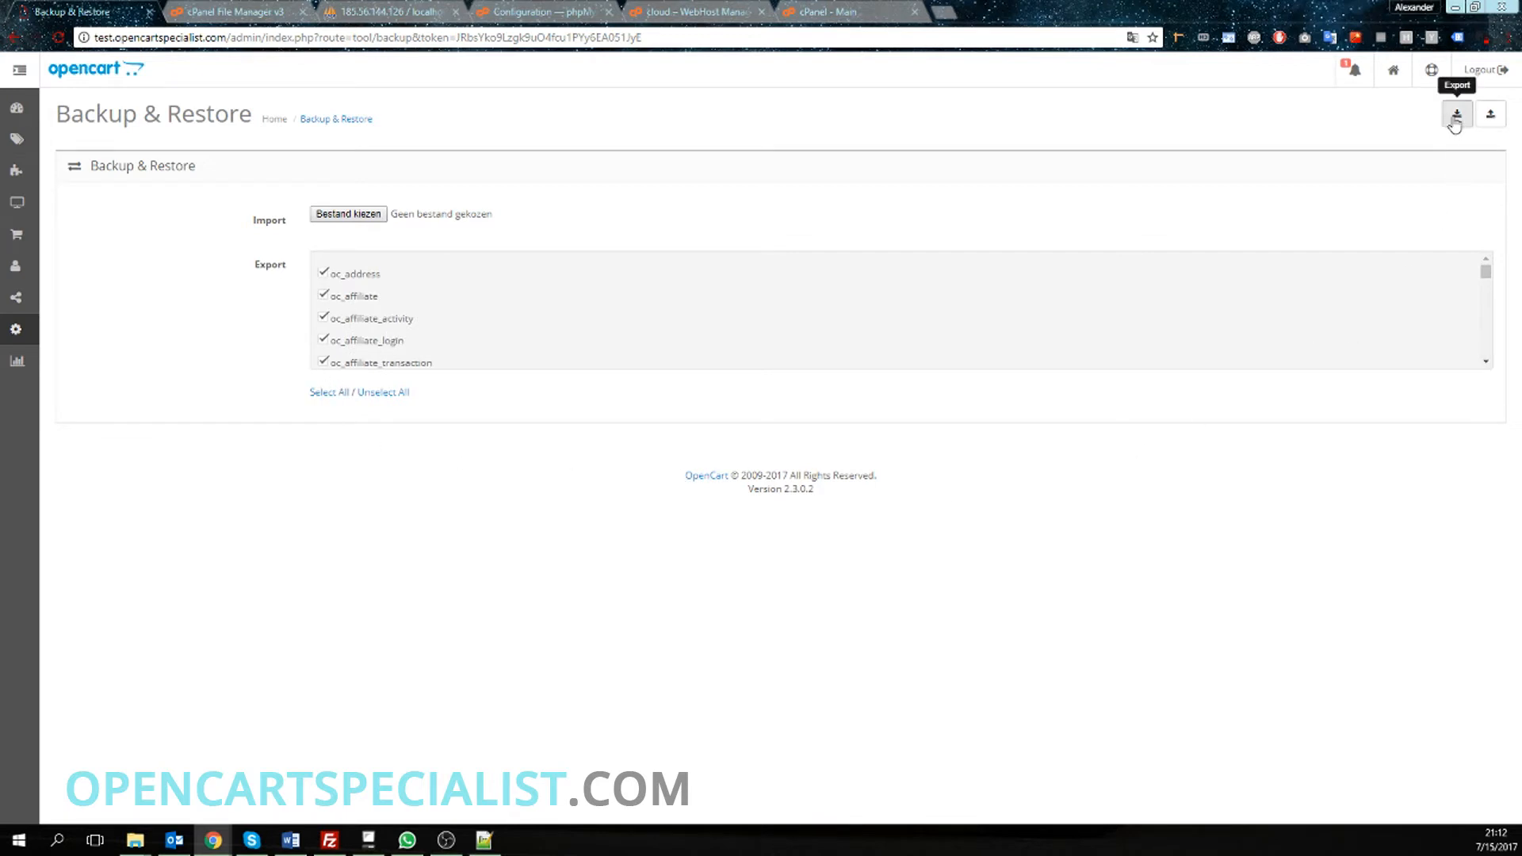
{"action": "left_click", "coordinate": [1456, 114]}
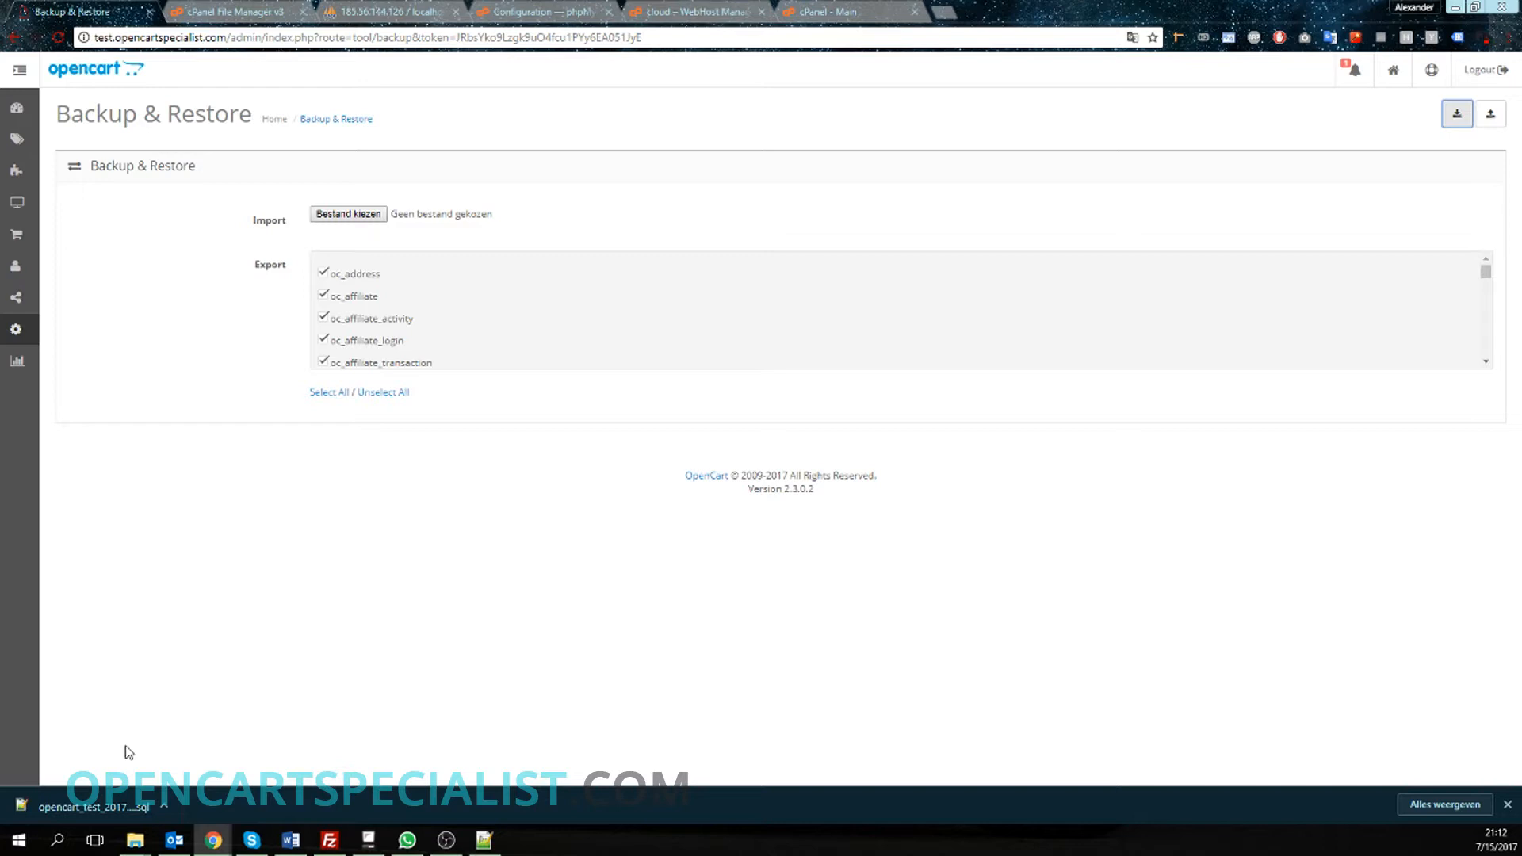
{"action": "mouse_move", "coordinate": [114, 776]}
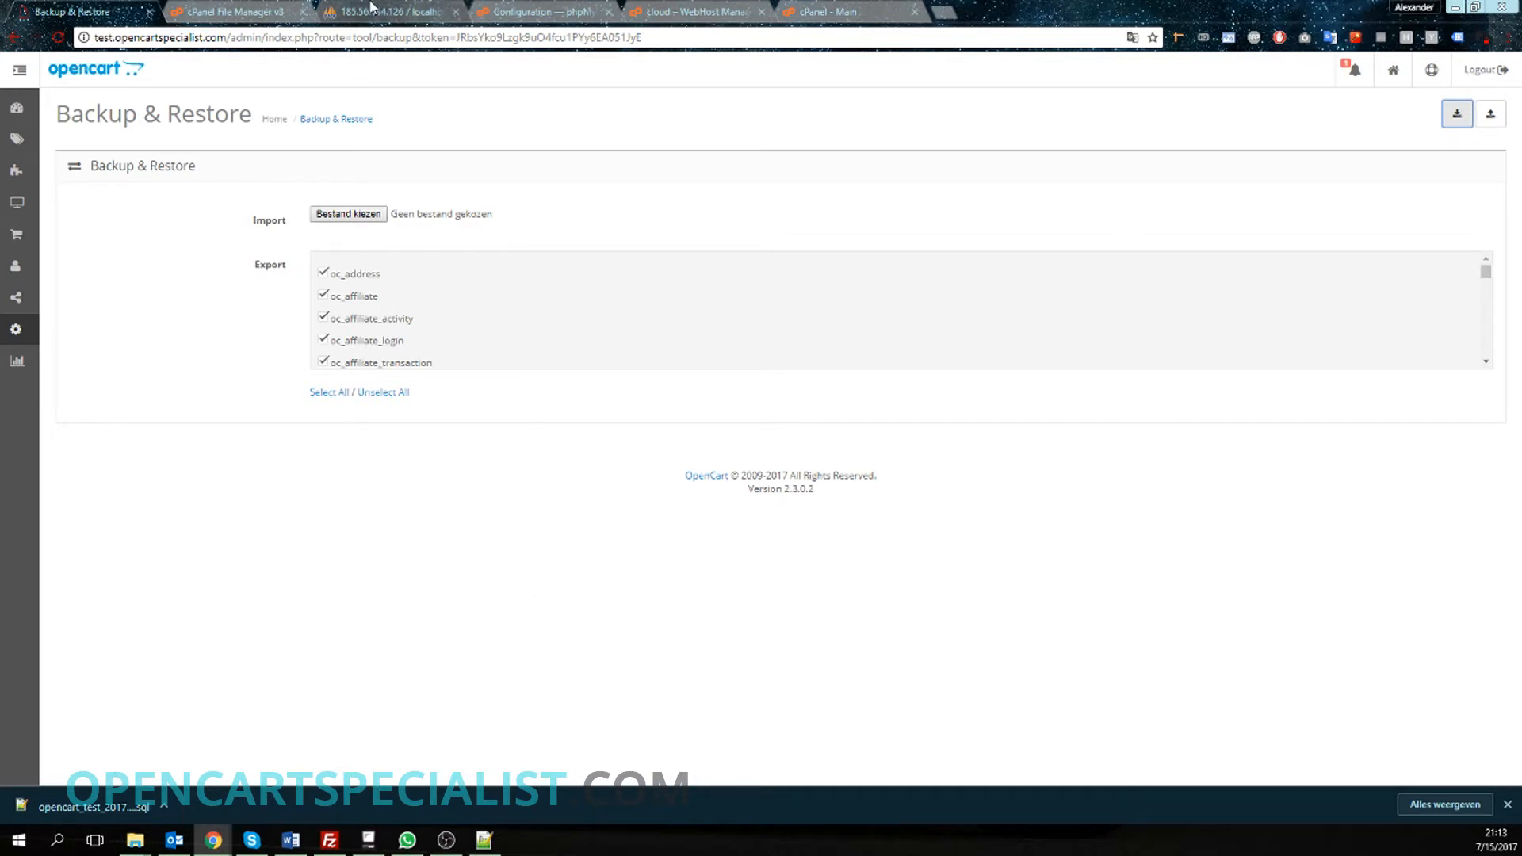
- Run phpMyAdmin's quick SQL export of opencart_test, downloading opencart_test.sql
{"action": "left_click", "coordinate": [389, 11]}
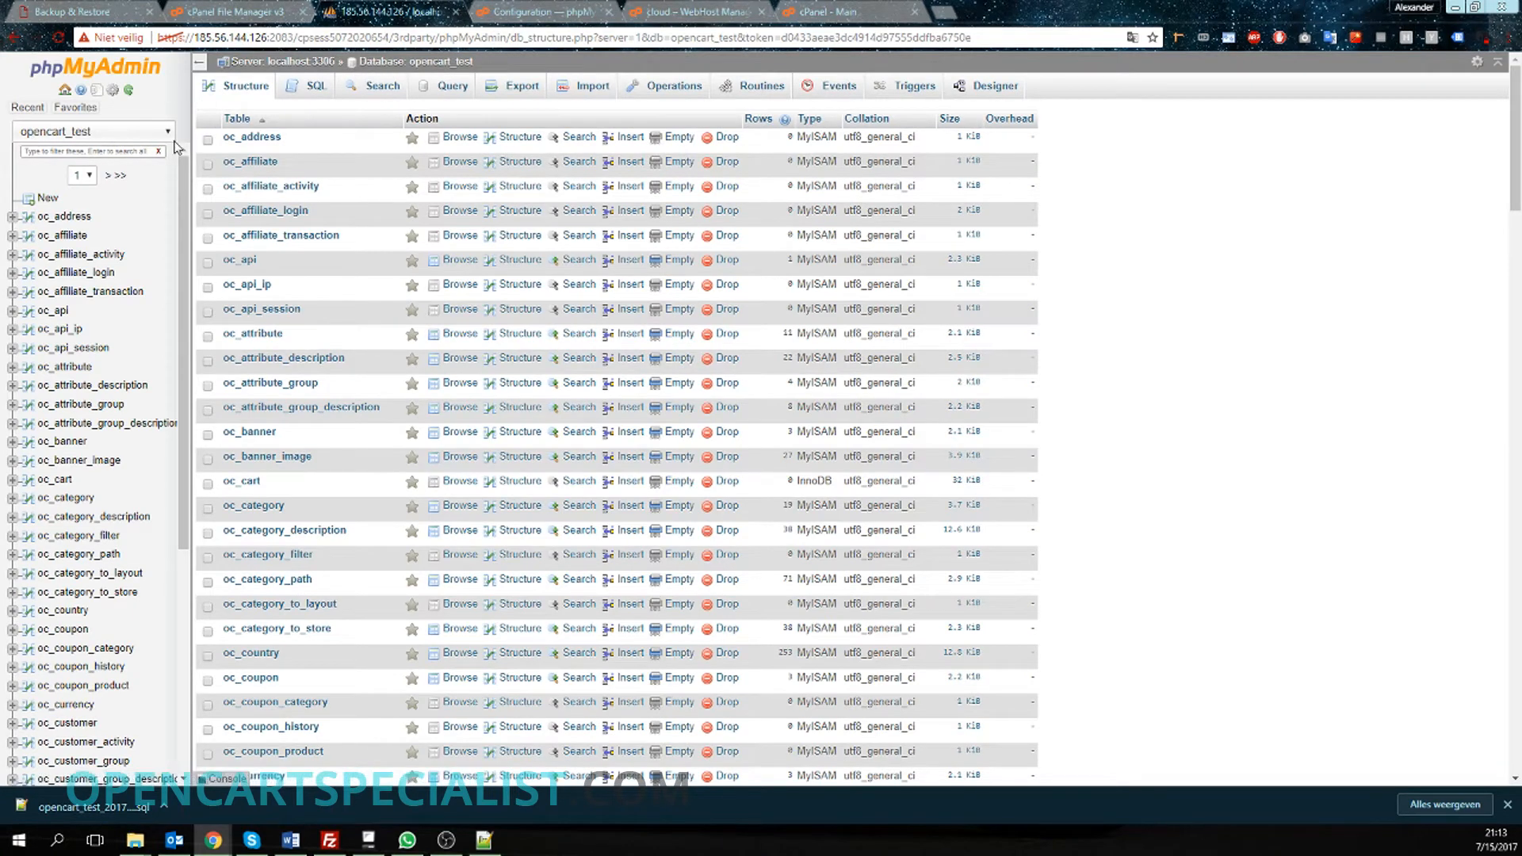
{"action": "left_click", "coordinate": [520, 86]}
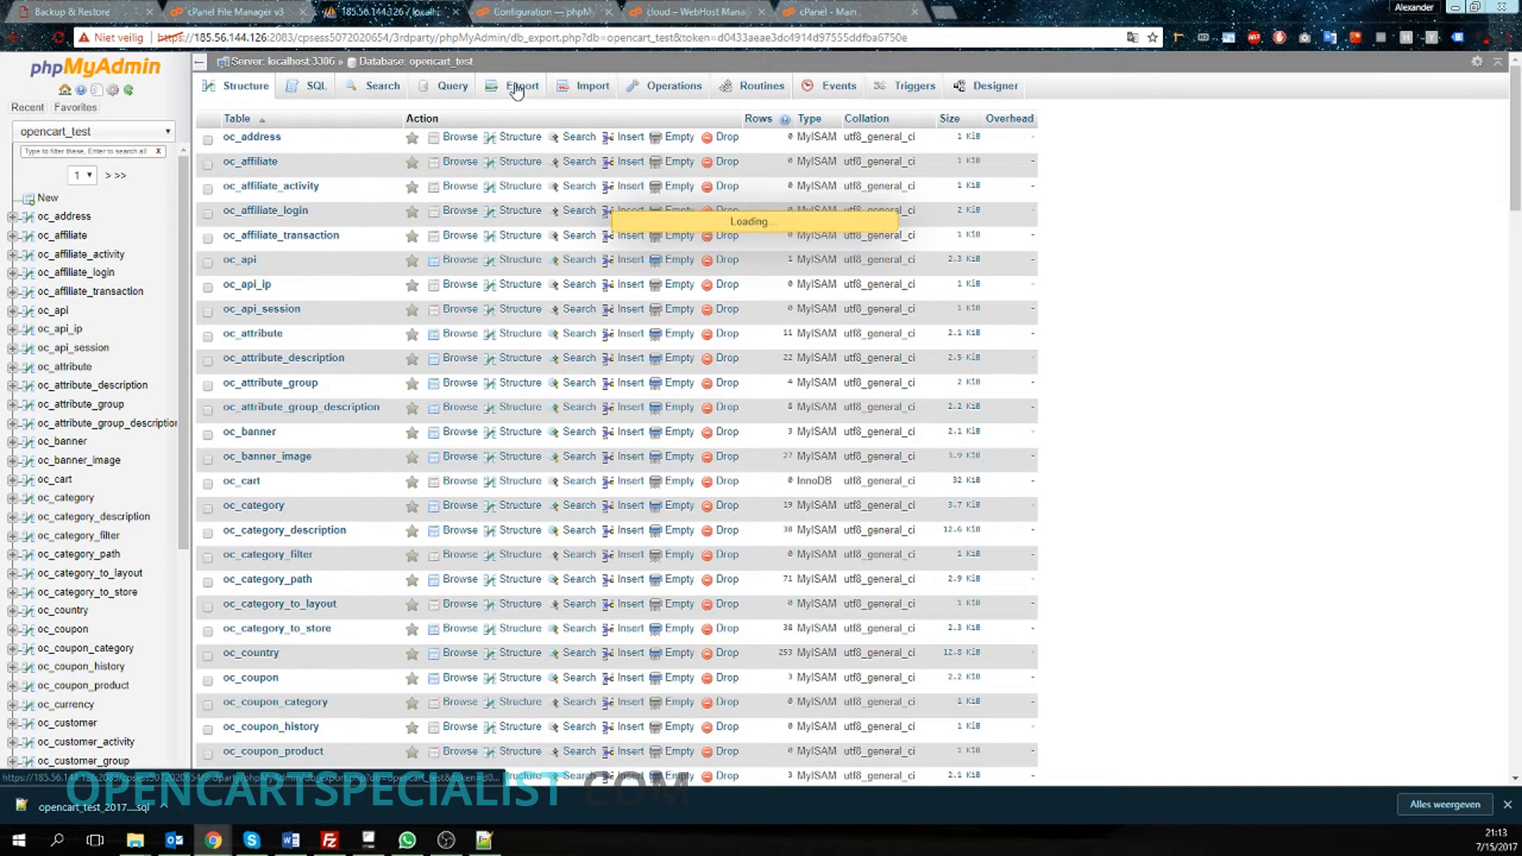
{"action": "left_click", "coordinate": [522, 86]}
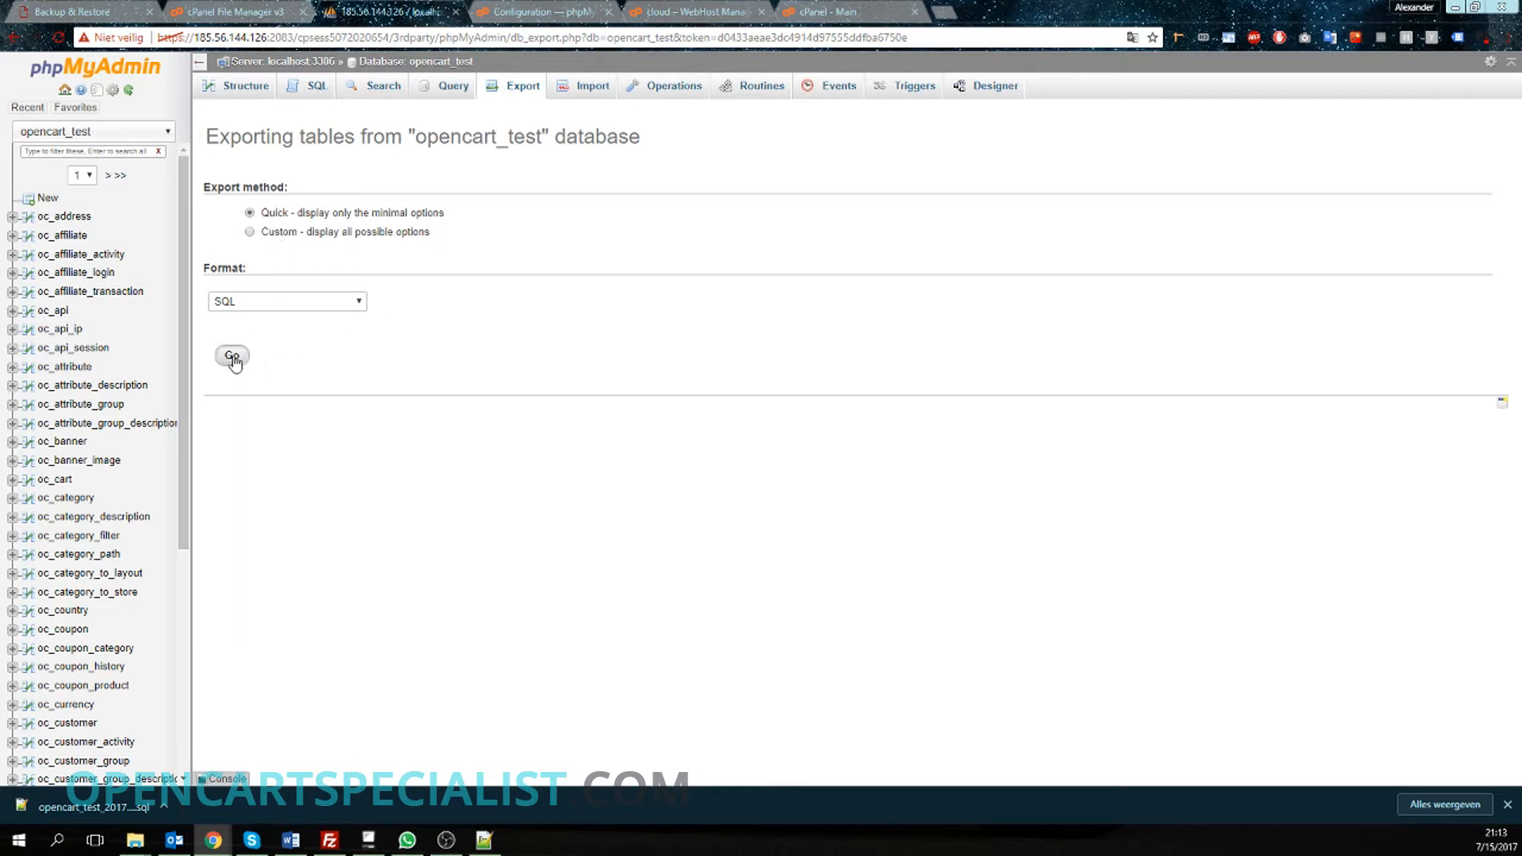
{"action": "left_click", "coordinate": [231, 356]}
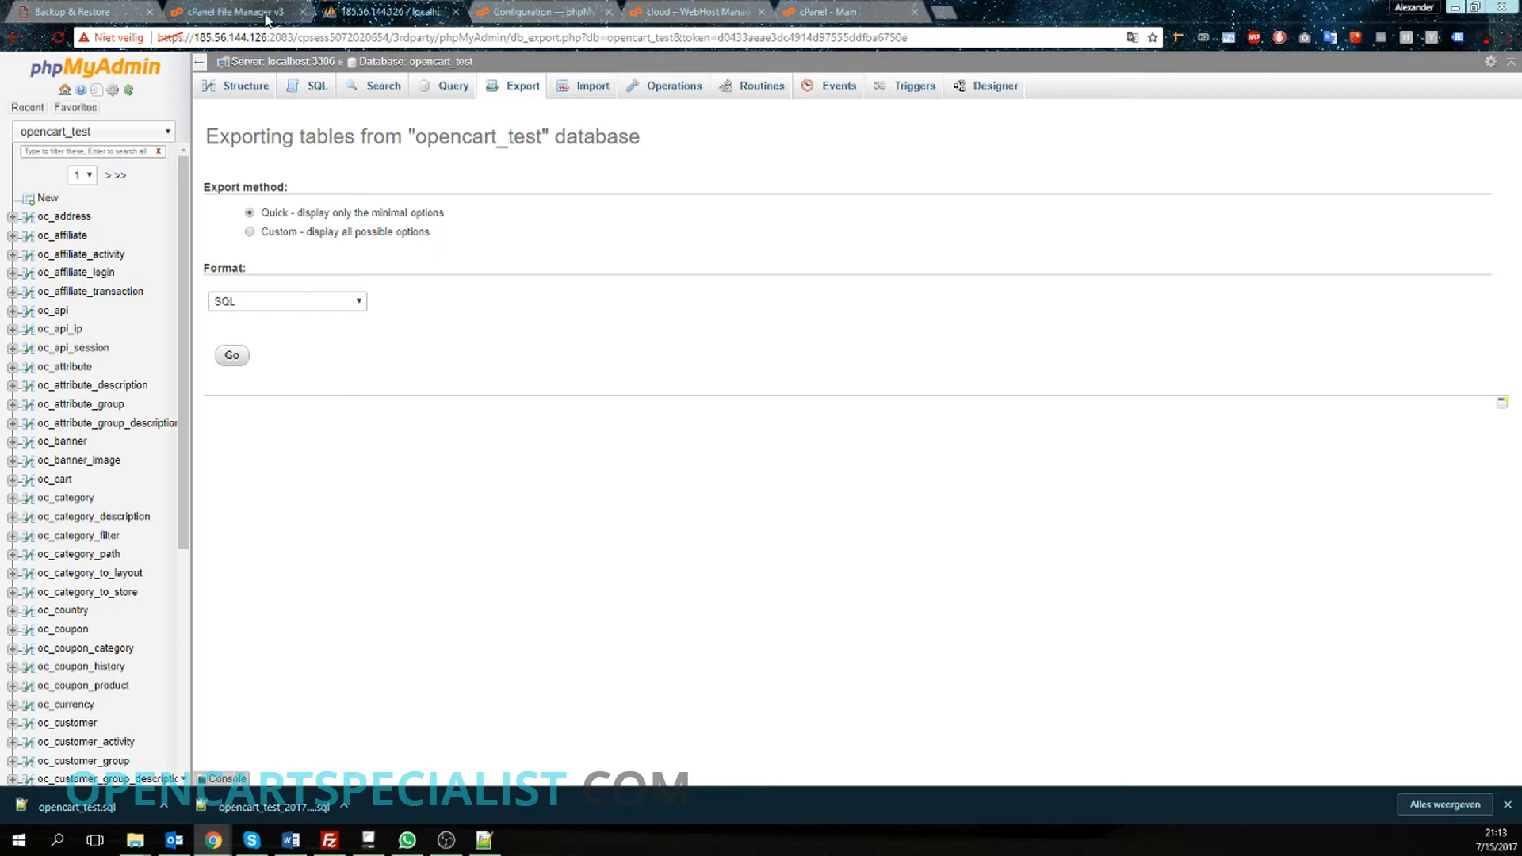
- Mark every folder and file in the store's root directory in File Manager
{"action": "left_click", "coordinate": [233, 11]}
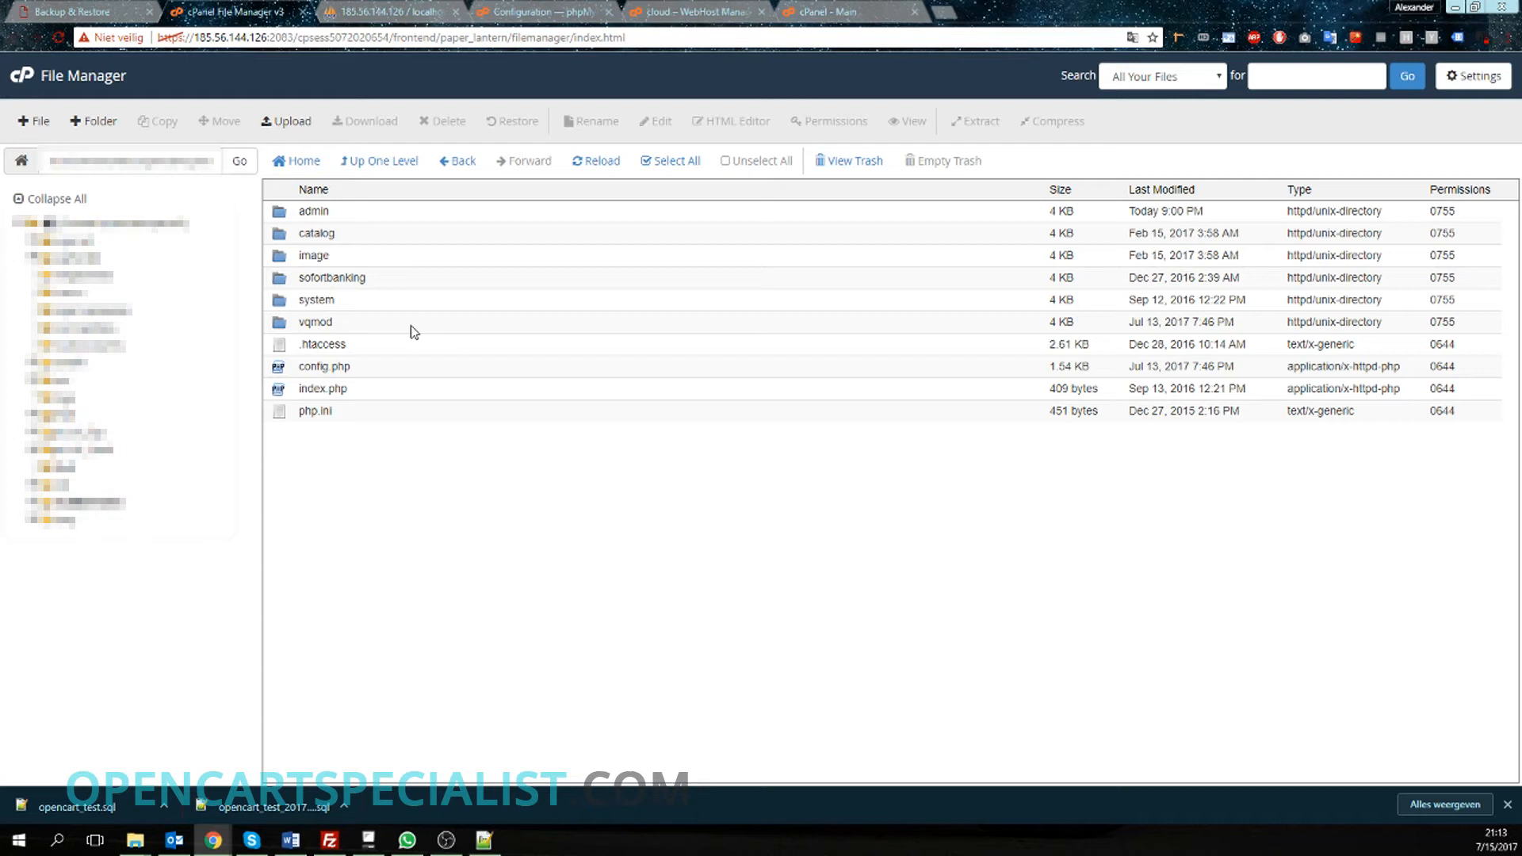
{"action": "mouse_move", "coordinate": [420, 391]}
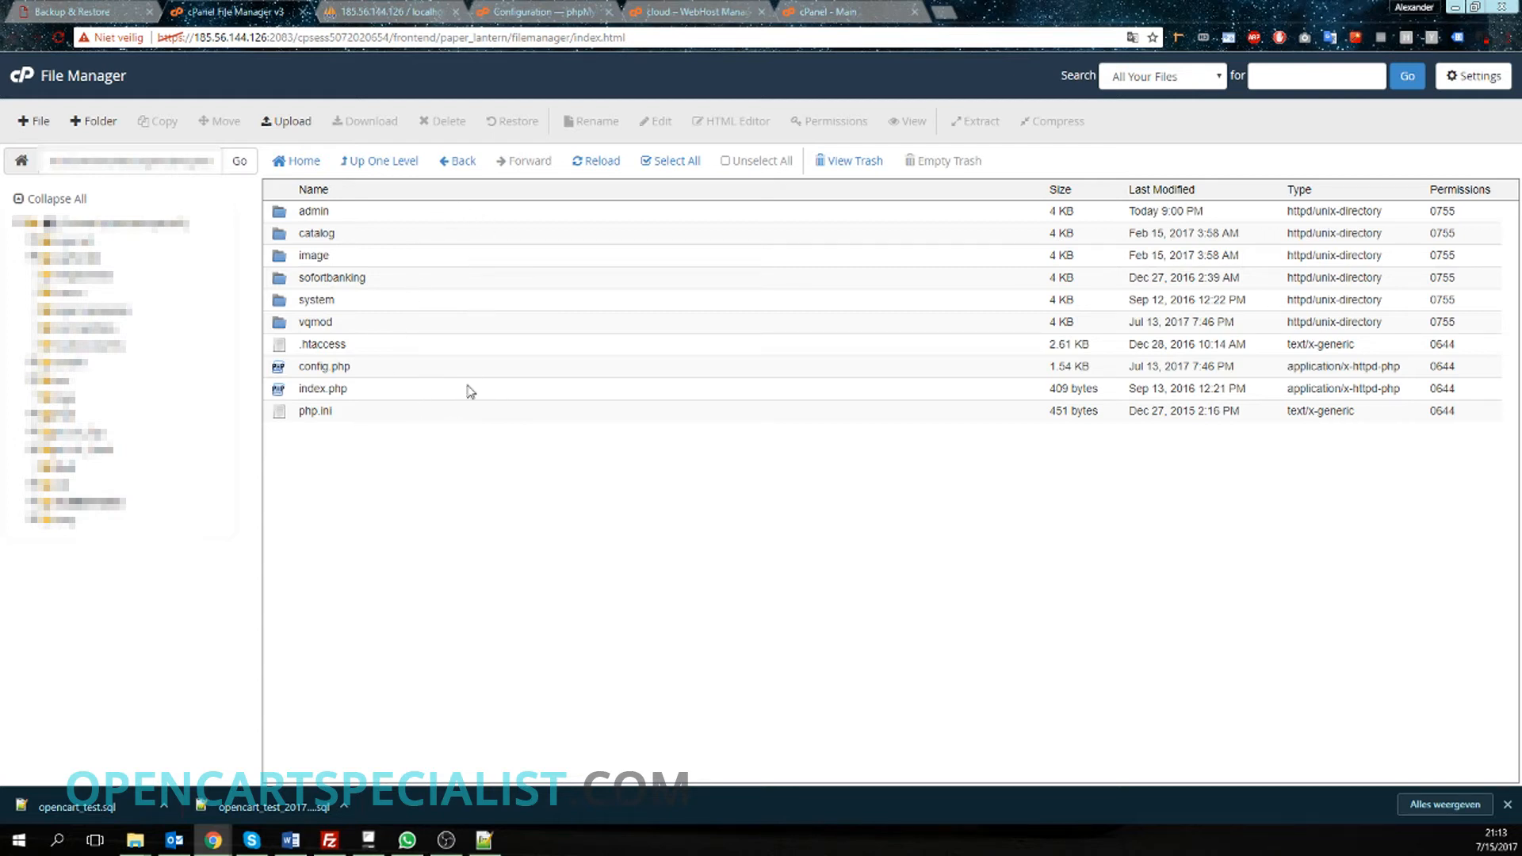
{"action": "mouse_move", "coordinate": [430, 454]}
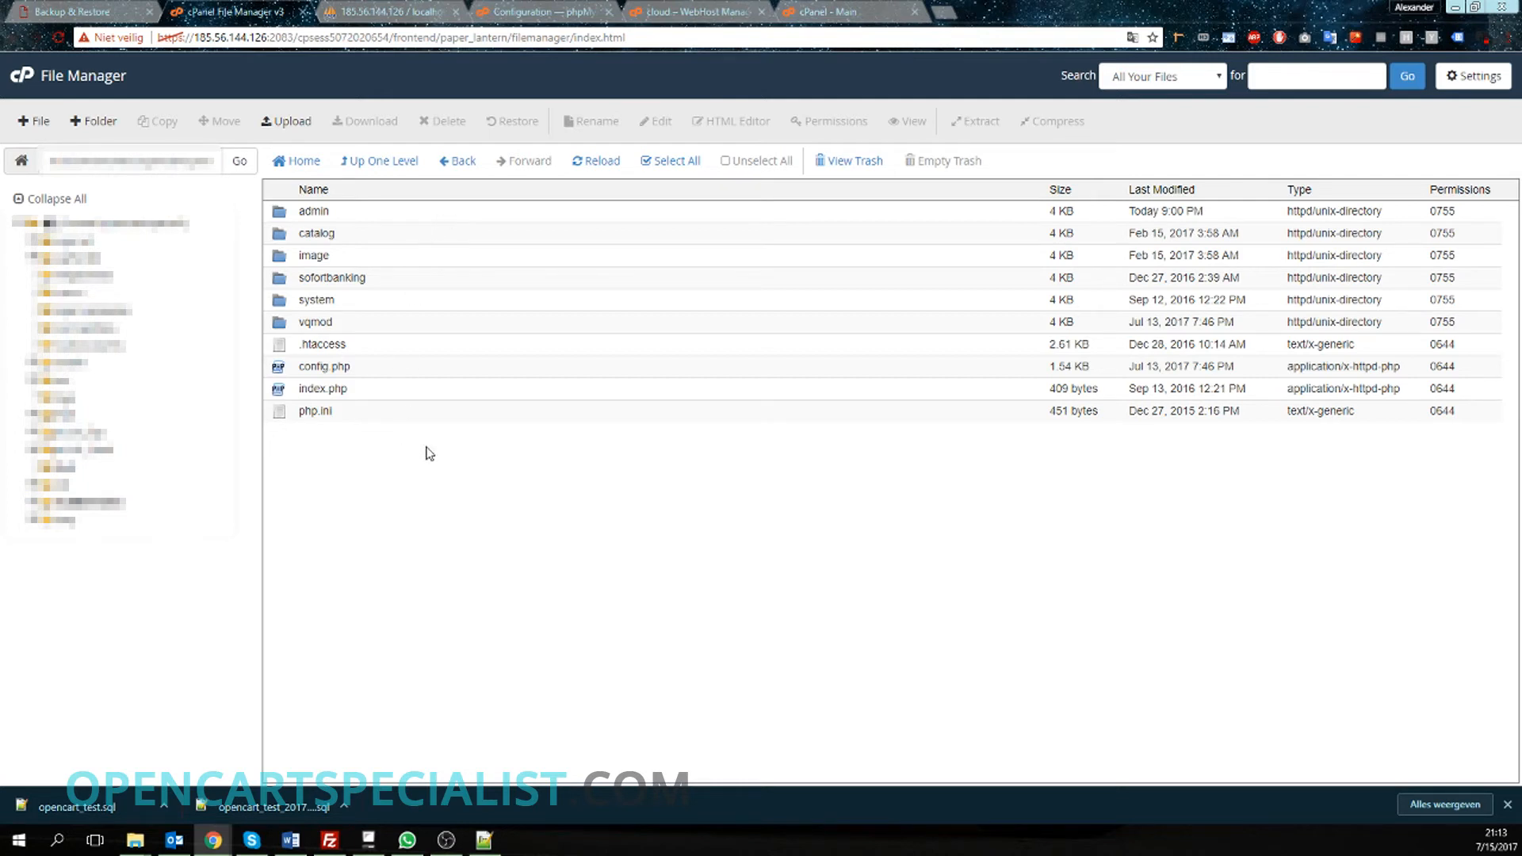
{"action": "mouse_move", "coordinate": [637, 265]}
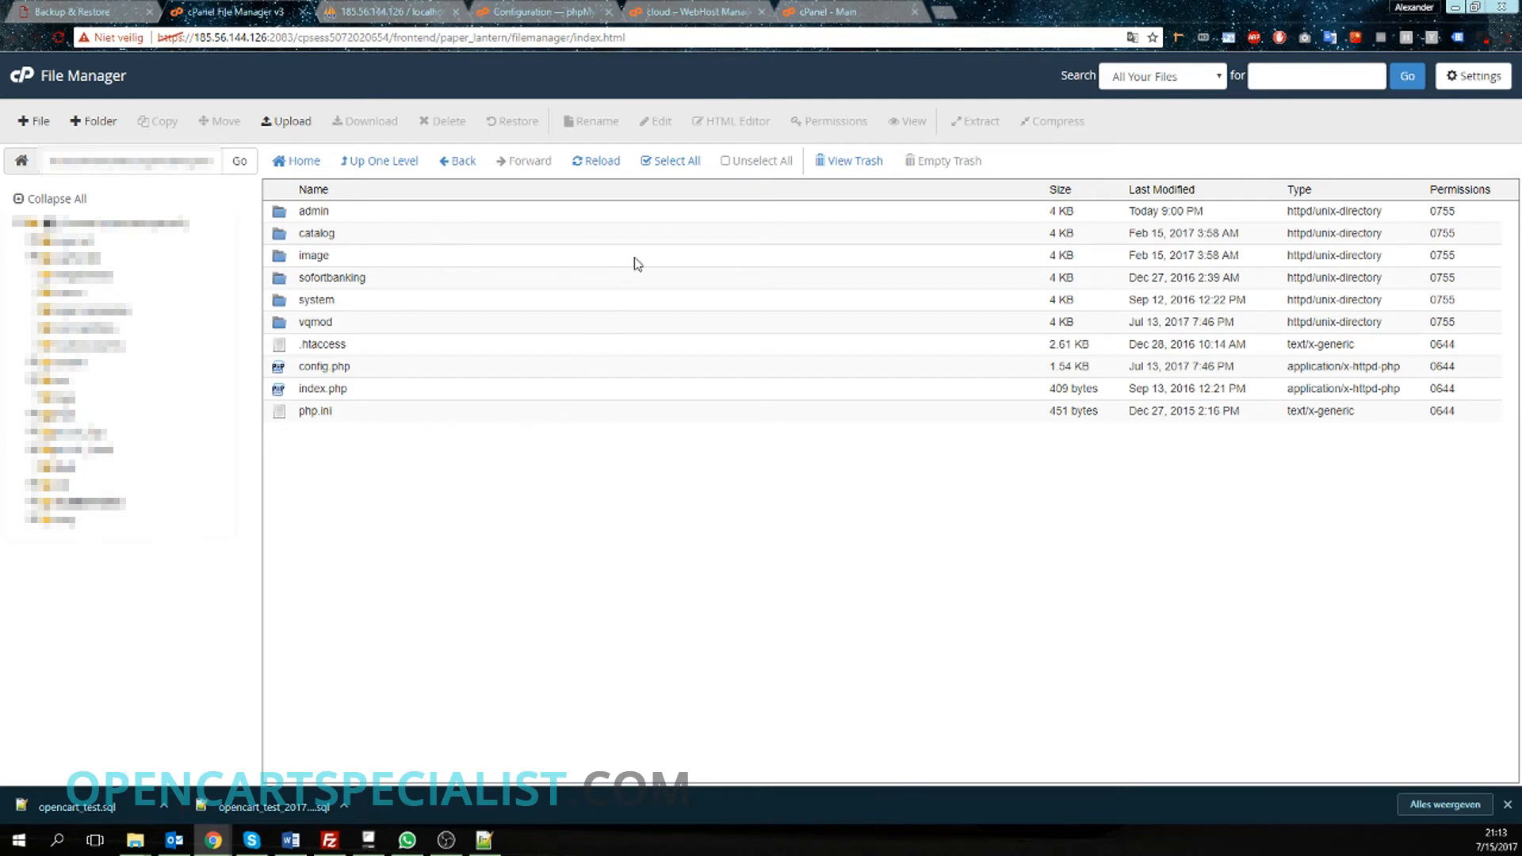
{"action": "left_click", "coordinate": [670, 160]}
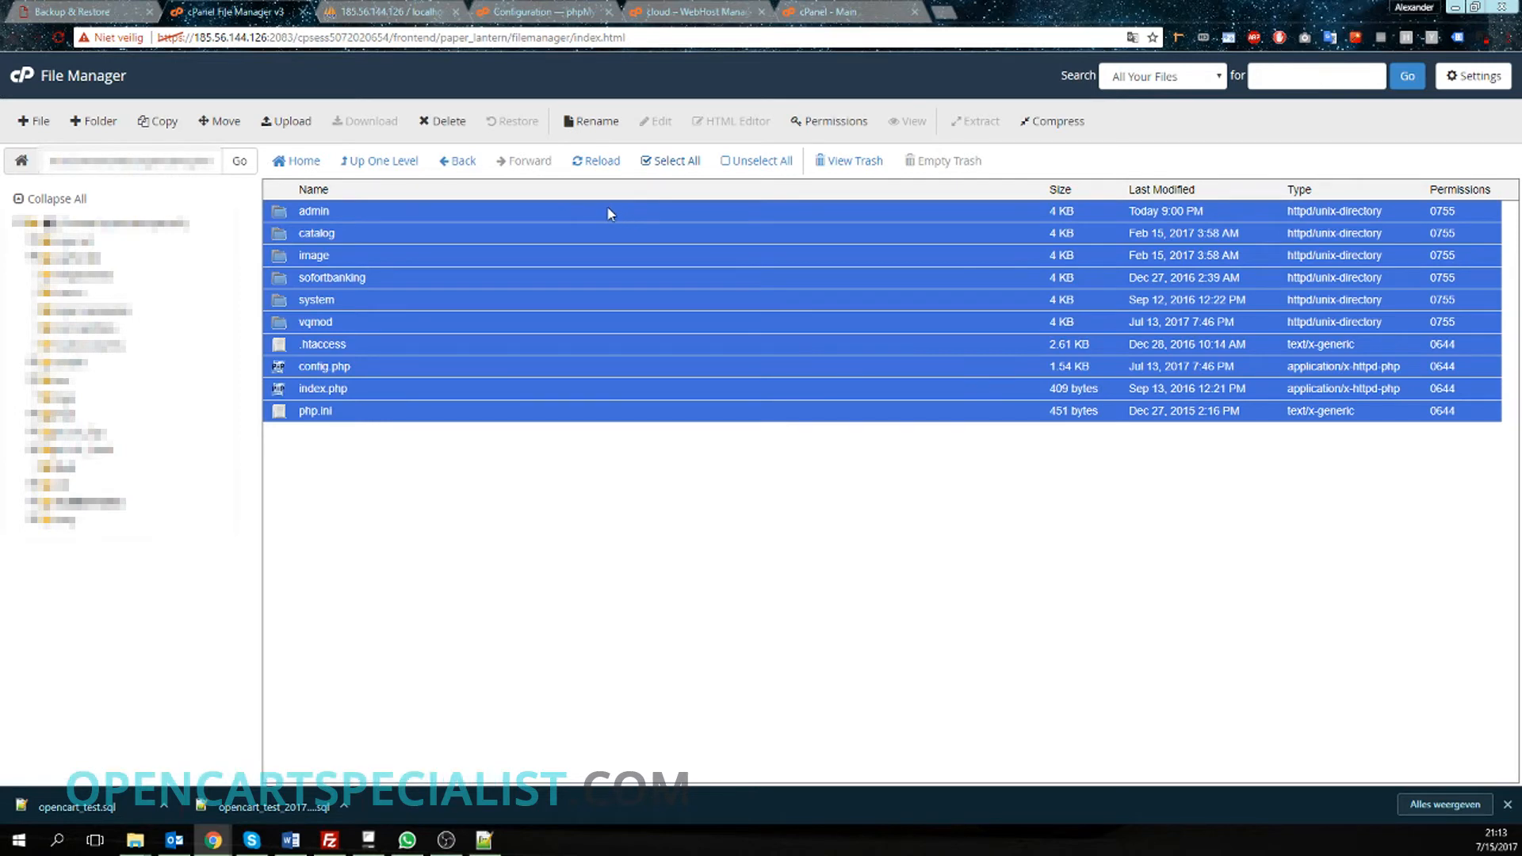
{"action": "mouse_move", "coordinate": [590, 413]}
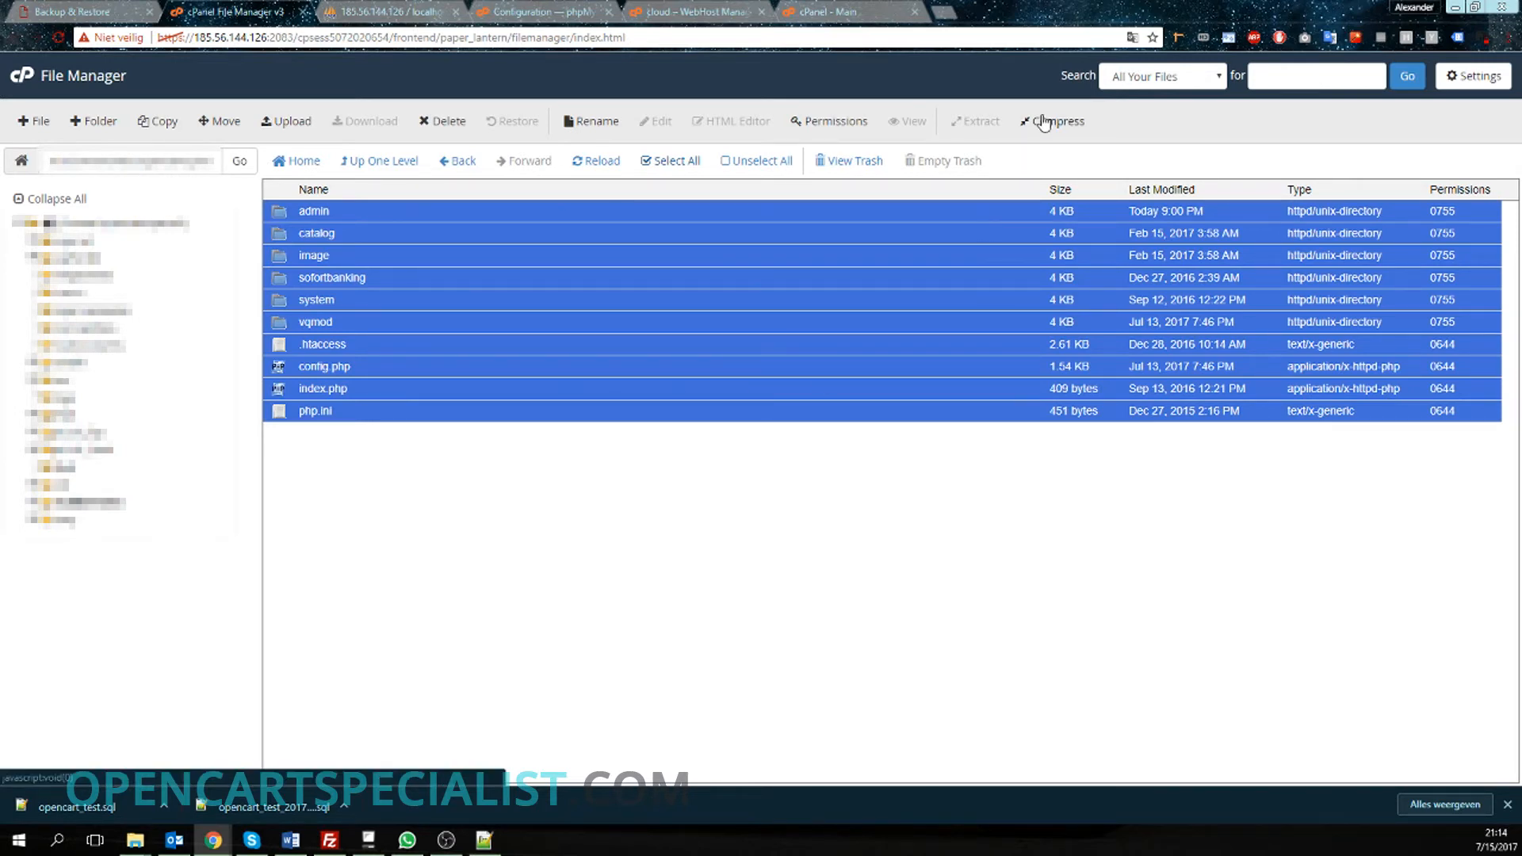
- Compress the selected store files into a Zip Archive named backup.zip
{"action": "left_click", "coordinate": [1051, 120]}
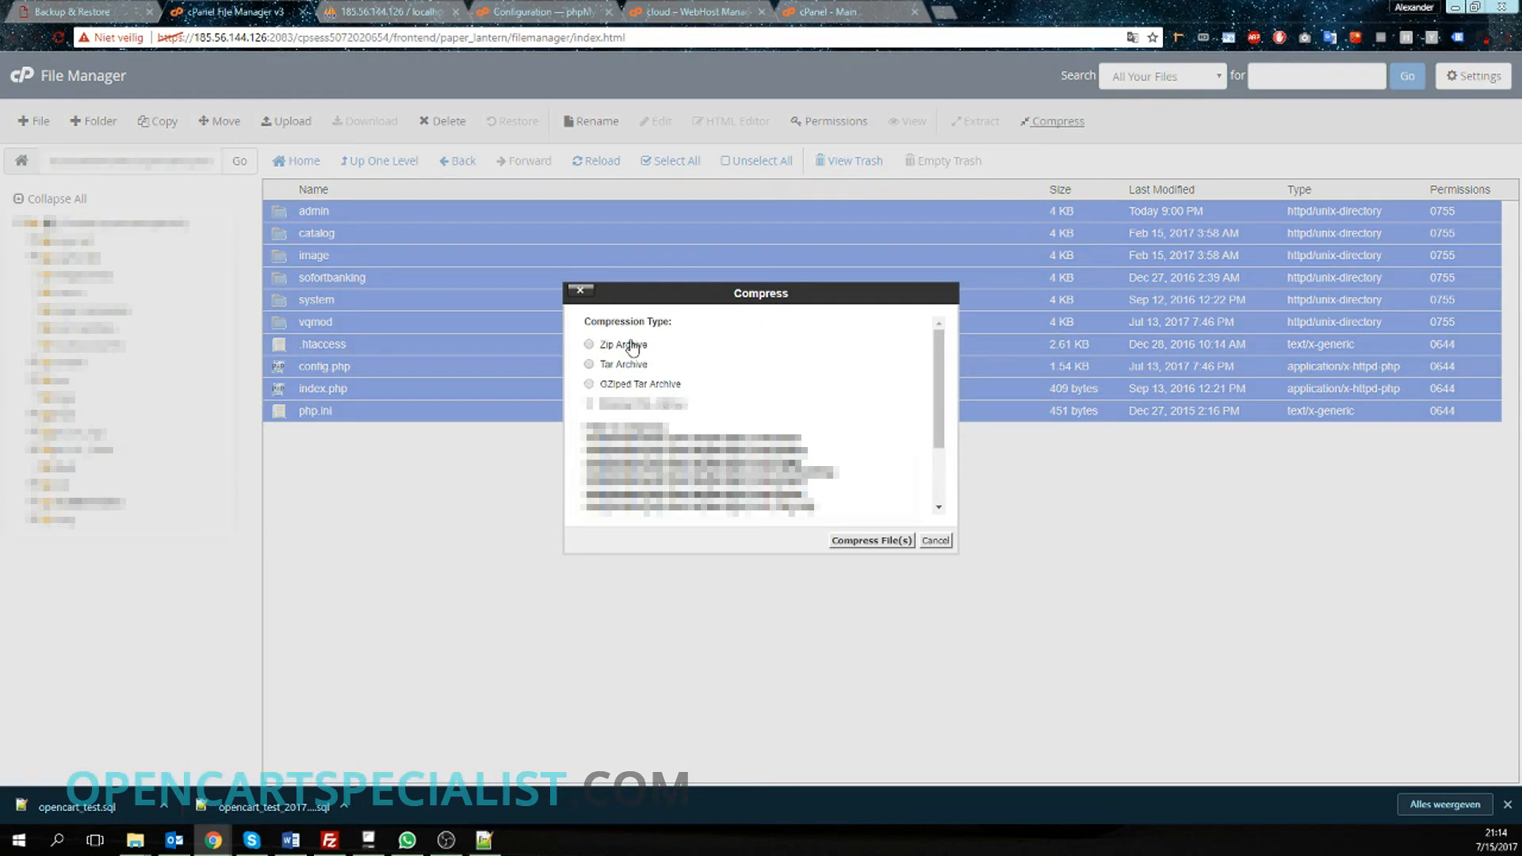
{"action": "left_click", "coordinate": [588, 344]}
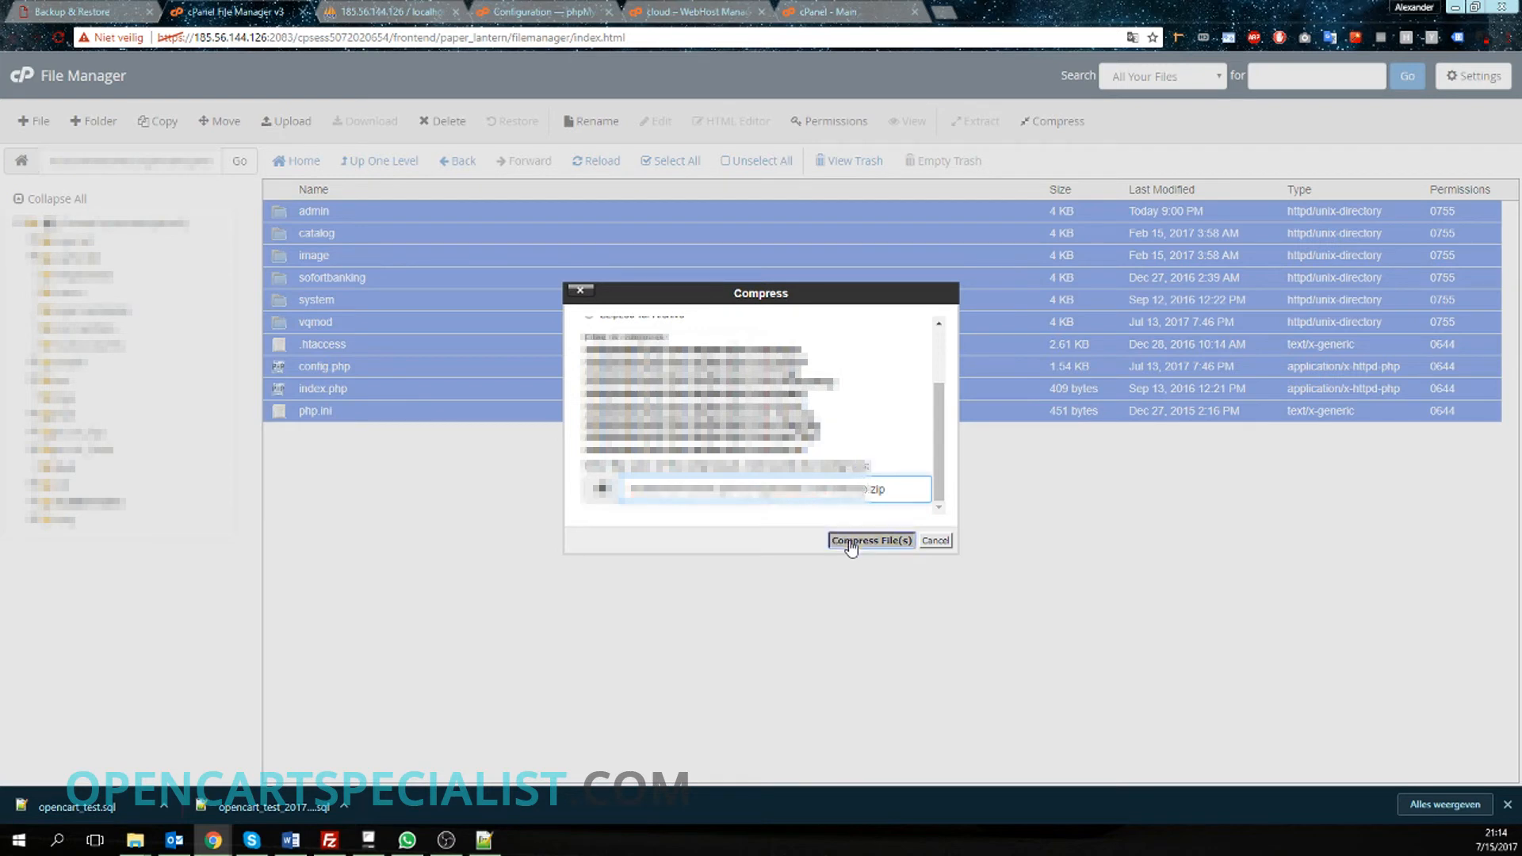
{"action": "left_click", "coordinate": [870, 541]}
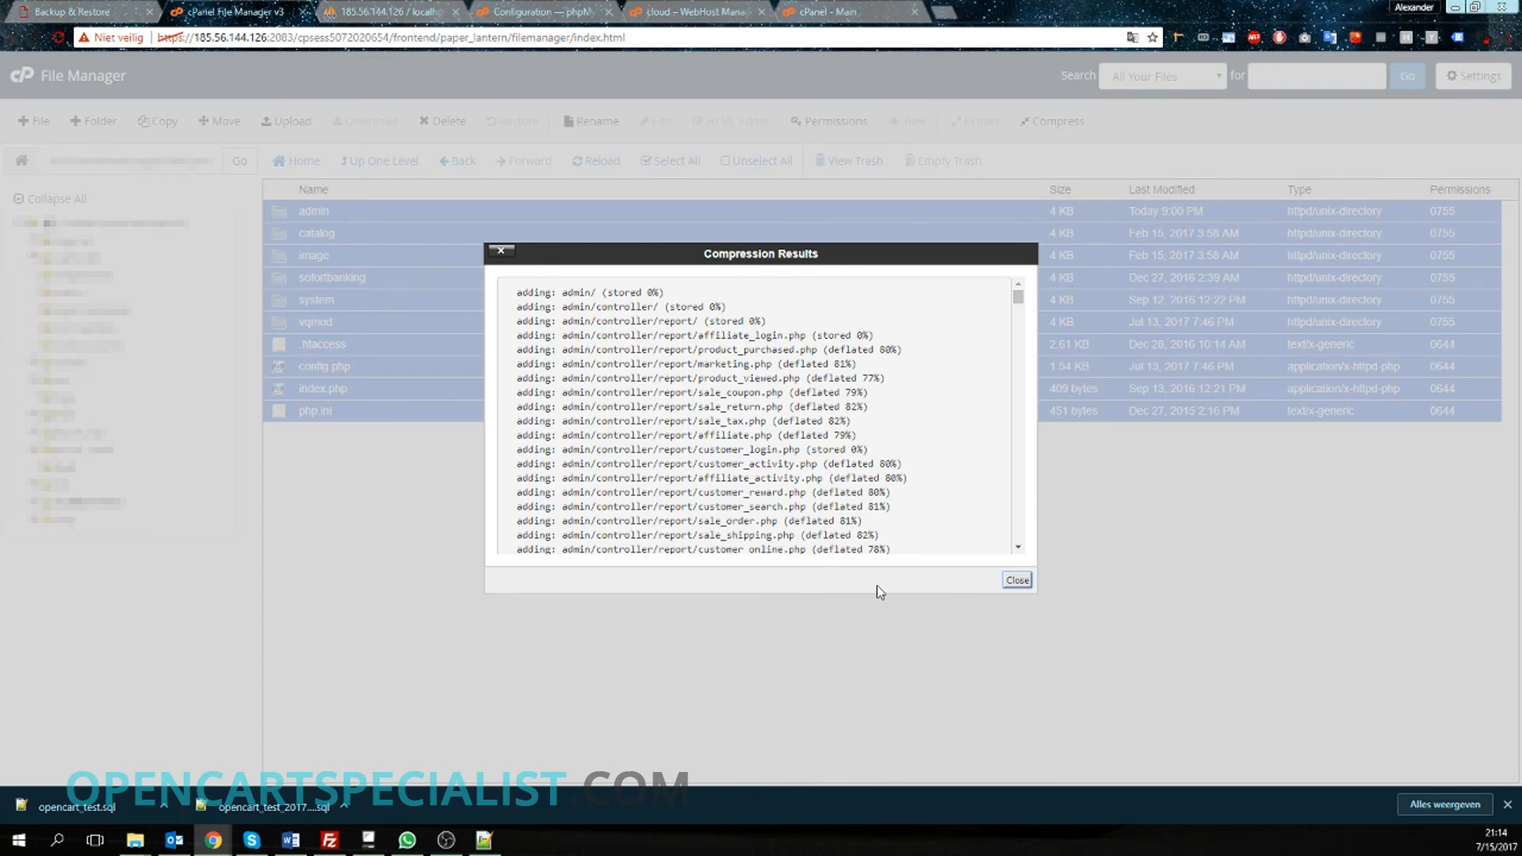
- Dismiss the compression results and start downloading the 13.56 MB backup.zip
{"action": "left_click", "coordinate": [1016, 581]}
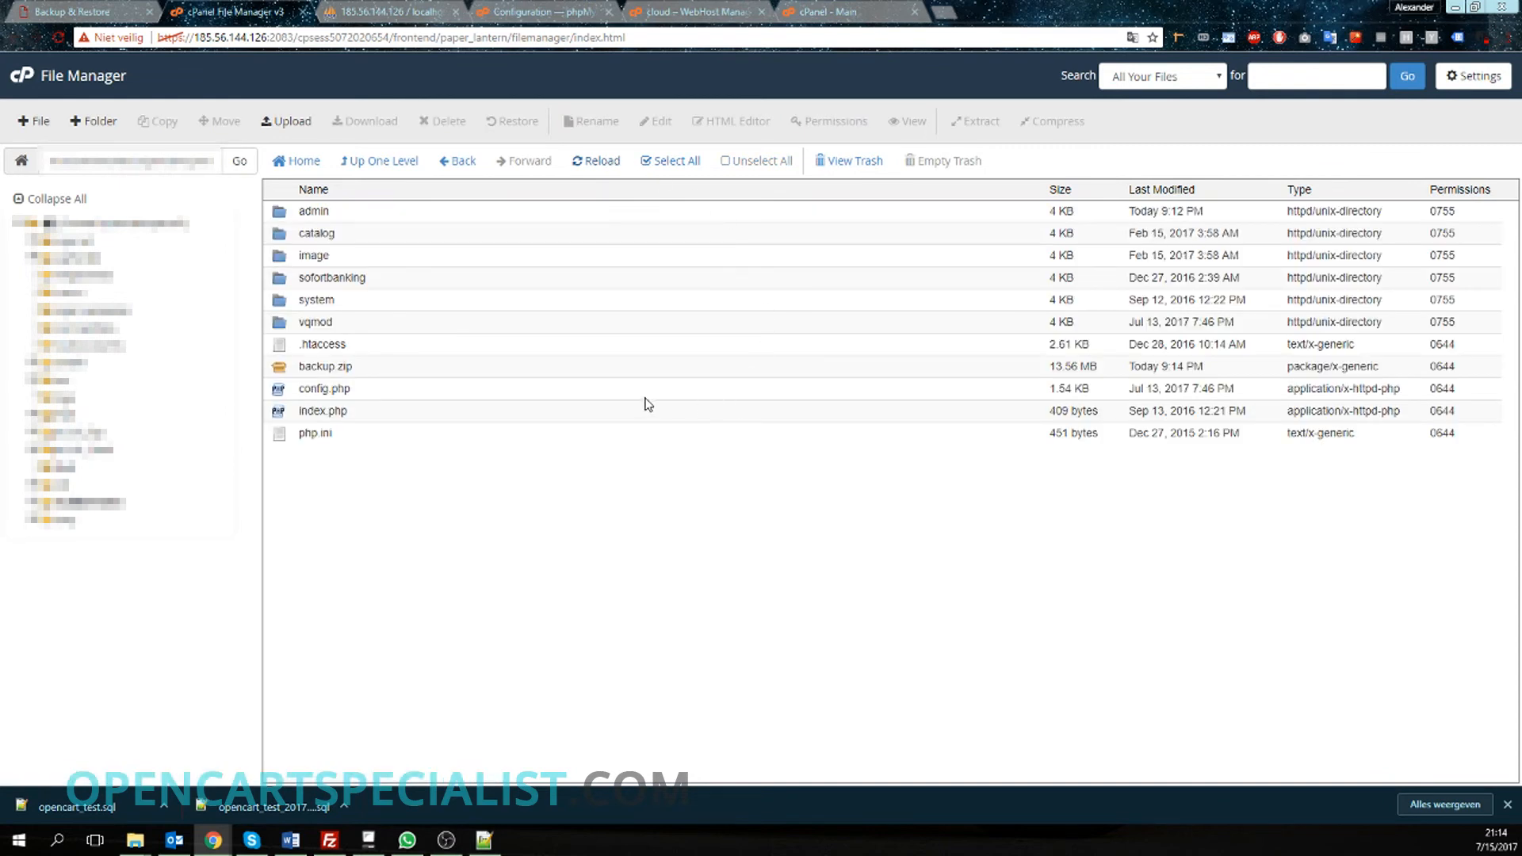
{"action": "left_click", "coordinate": [325, 366]}
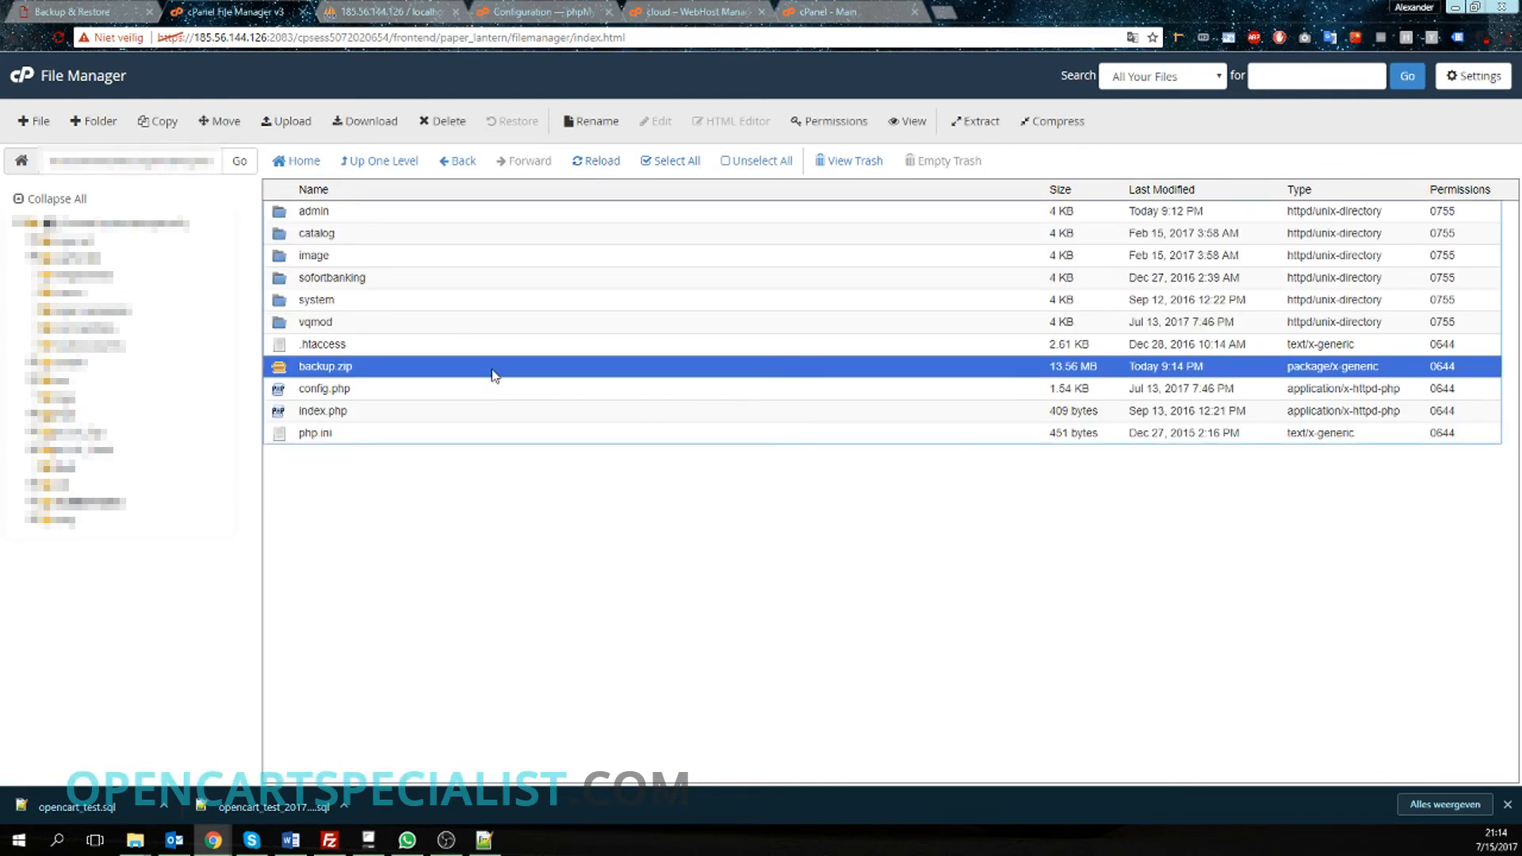
{"action": "mouse_move", "coordinate": [514, 377]}
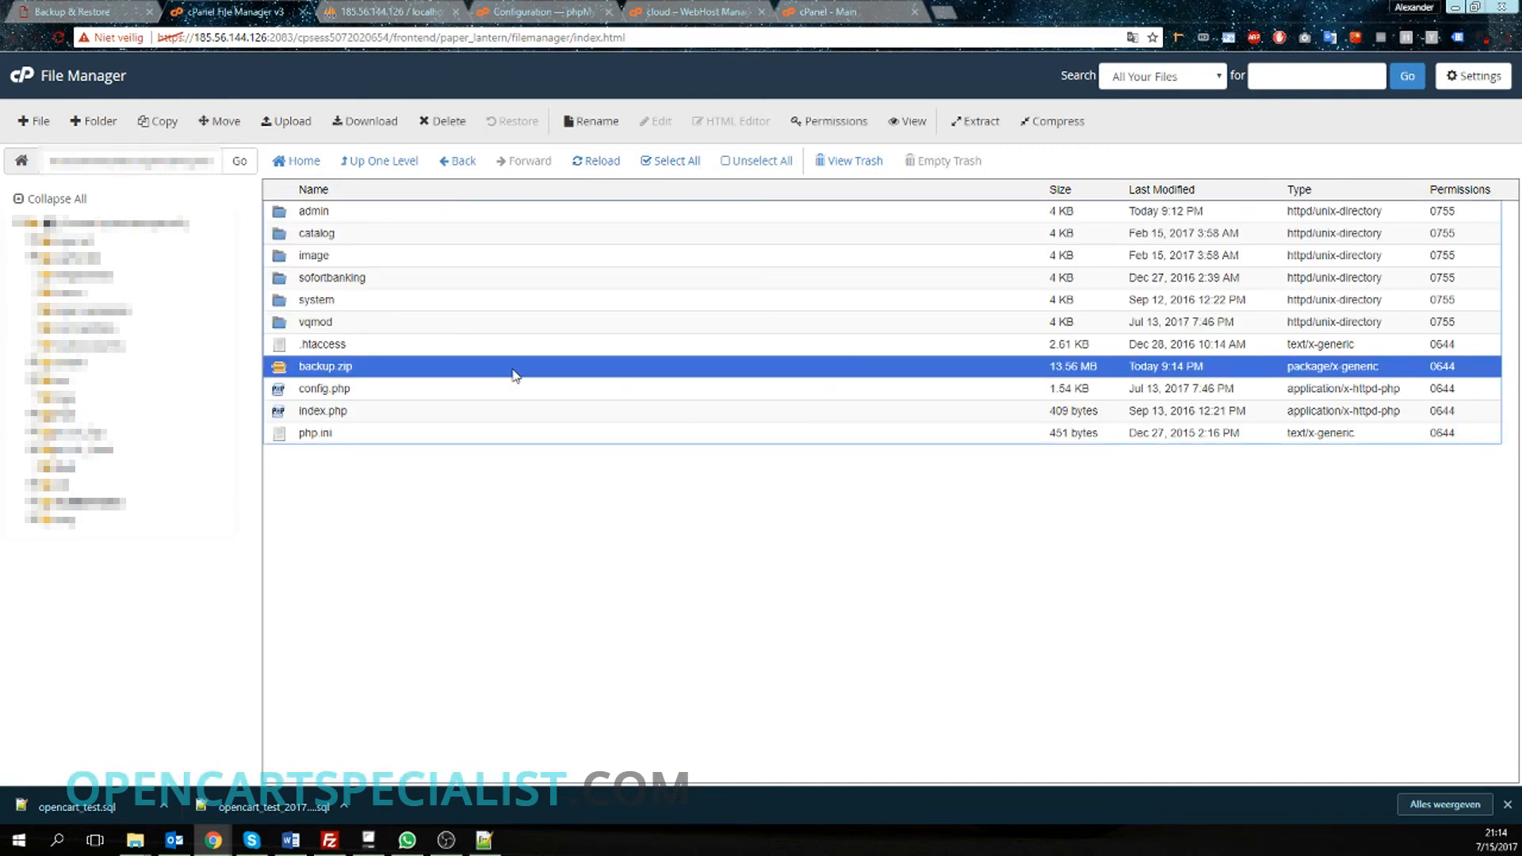
{"action": "left_click", "coordinate": [364, 121]}
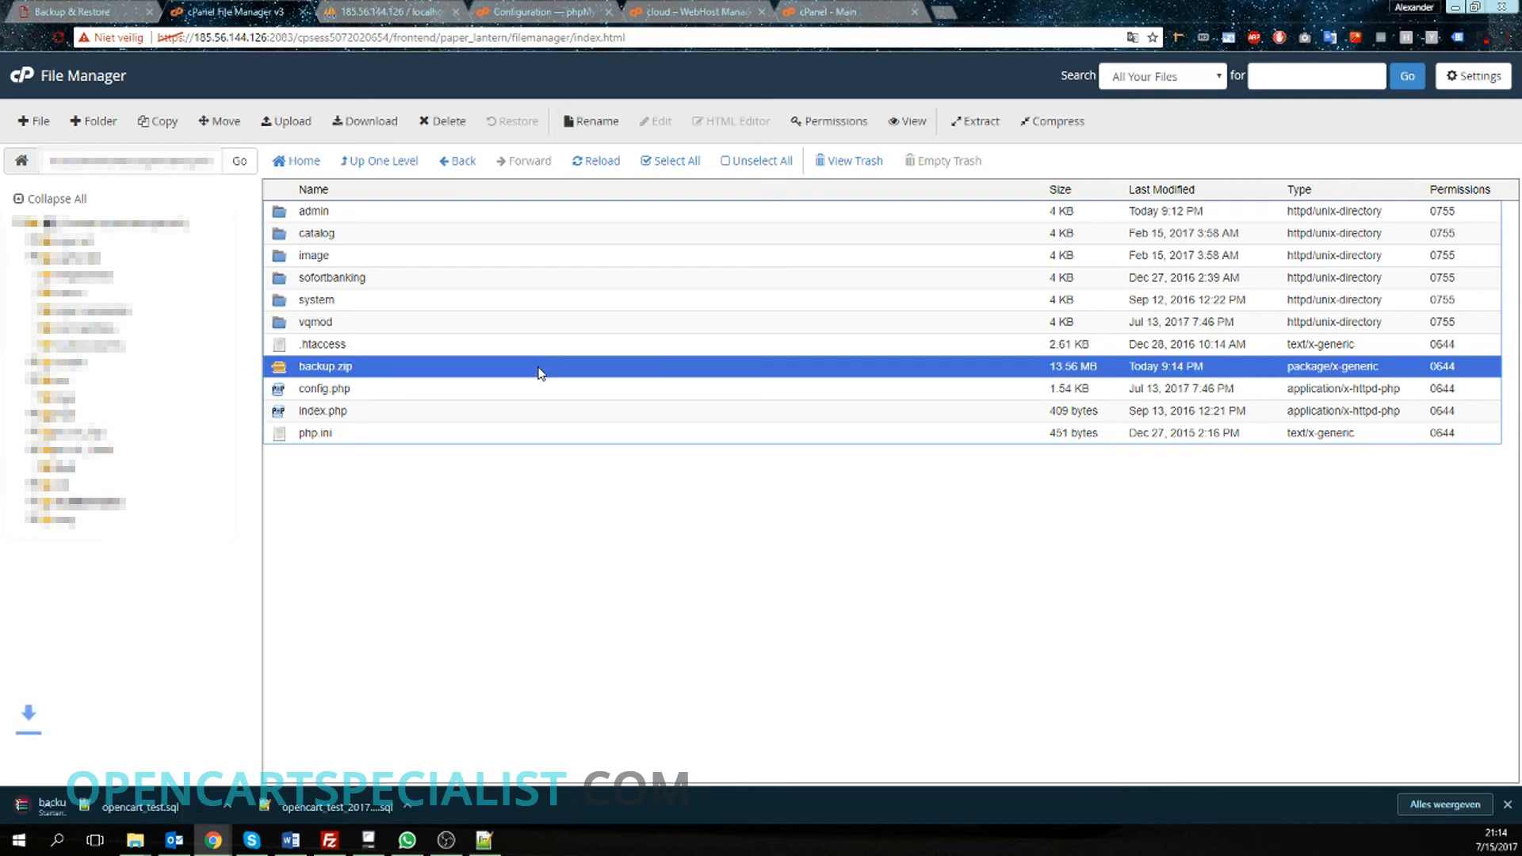